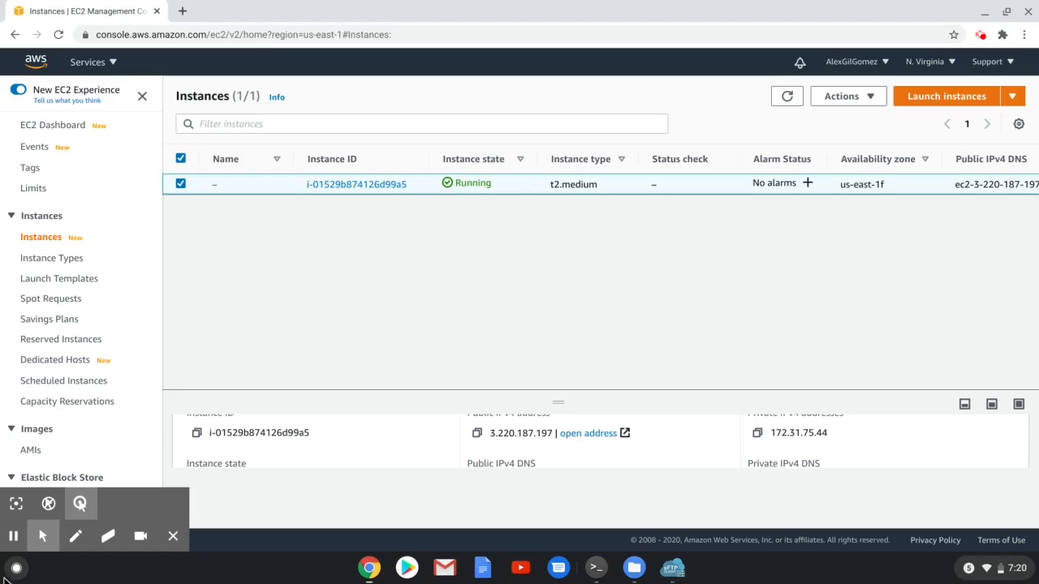
- Bring up Chrome OS Settings from the system tray over the EC2 Instances page
{"action": "left_click", "coordinate": [16, 568]}
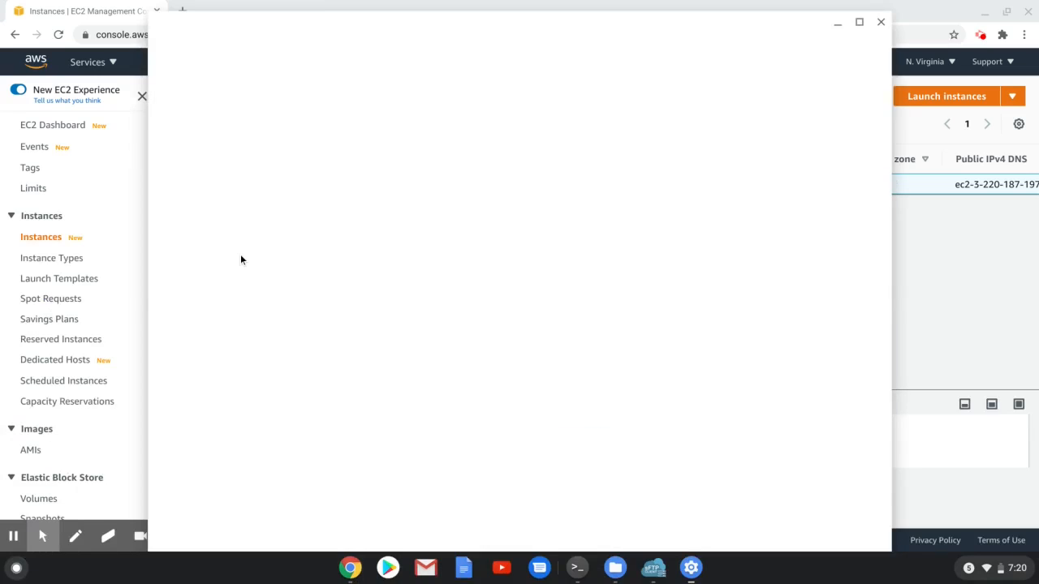
- Review the Linux (Beta) settings page, close Settings, and list key1.pem with ls in the Terminal
{"action": "left_click", "coordinate": [692, 568]}
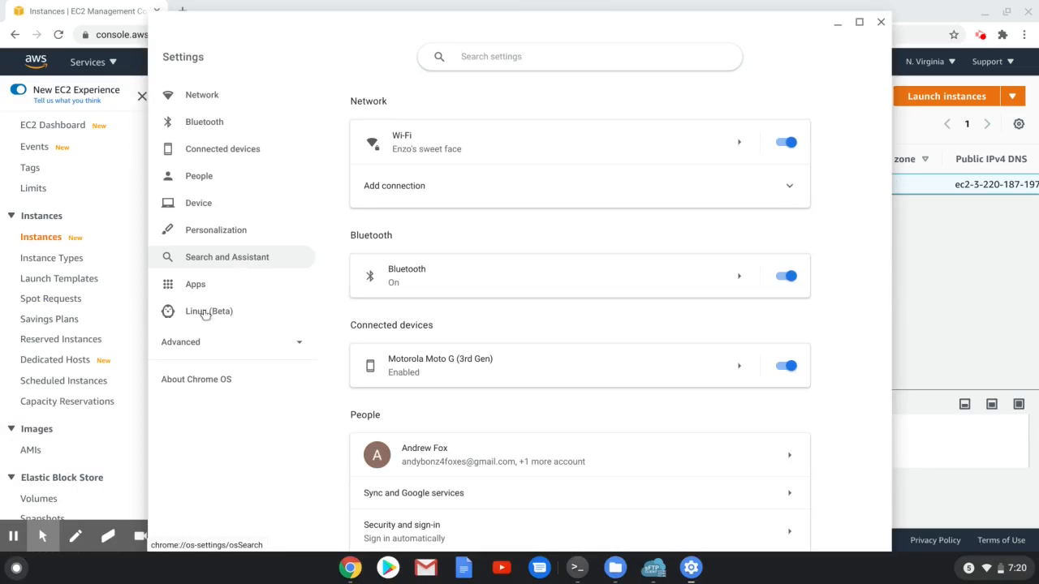
{"action": "left_click", "coordinate": [208, 311]}
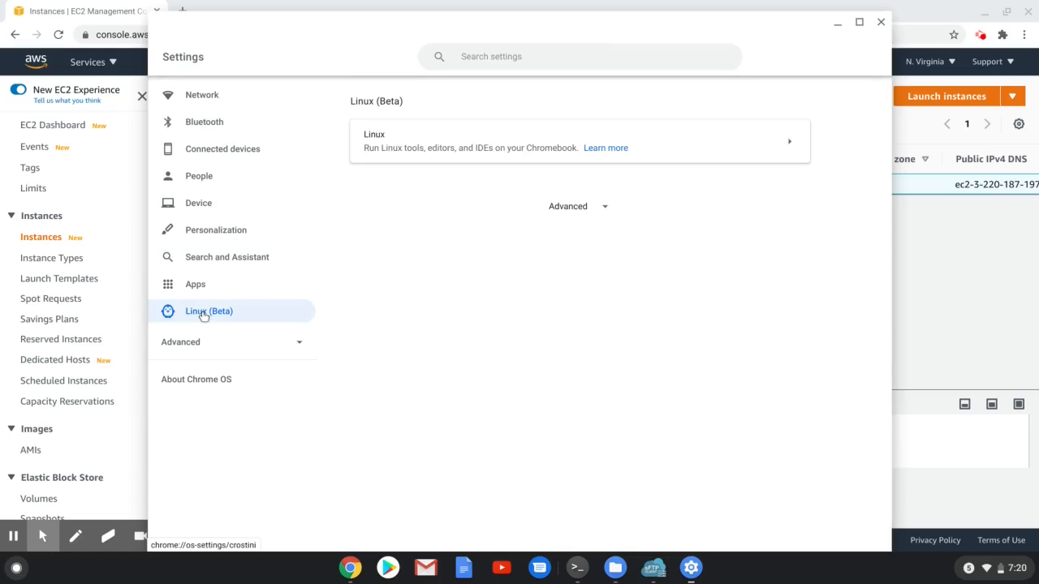
{"action": "mouse_move", "coordinate": [883, 10]}
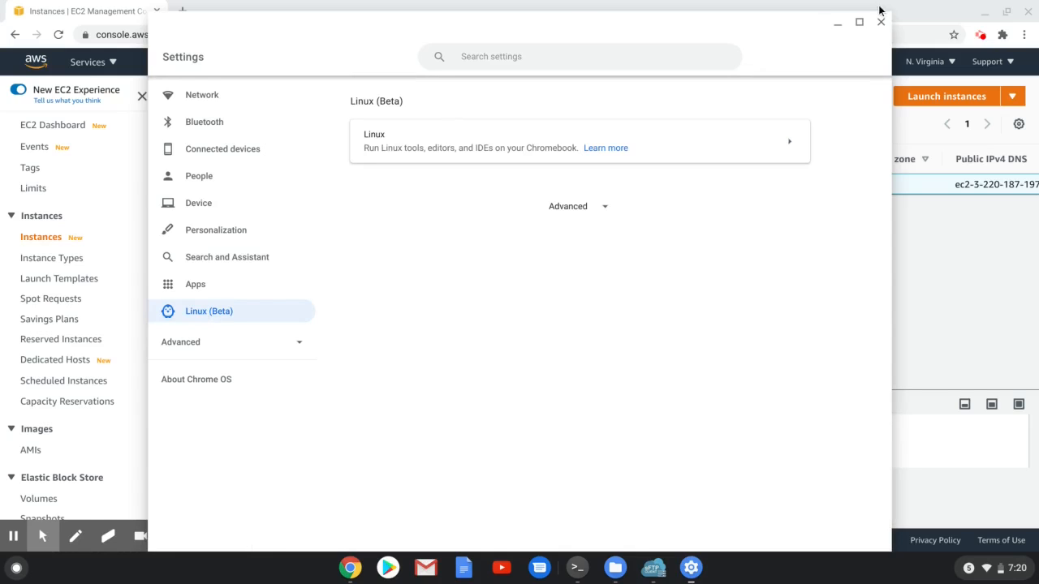
{"action": "left_click", "coordinate": [879, 23]}
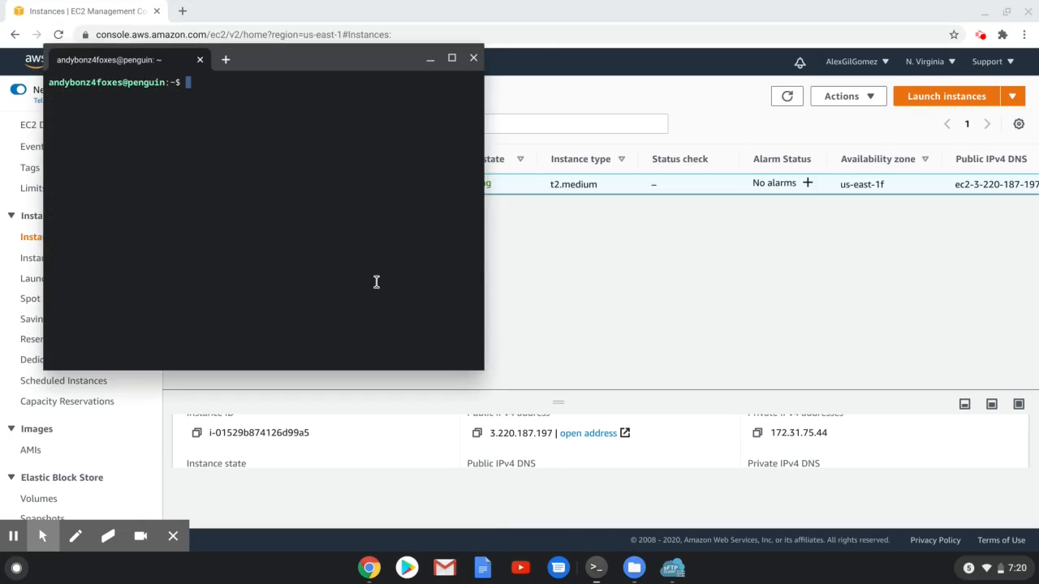
{"action": "type", "text": "ls"}
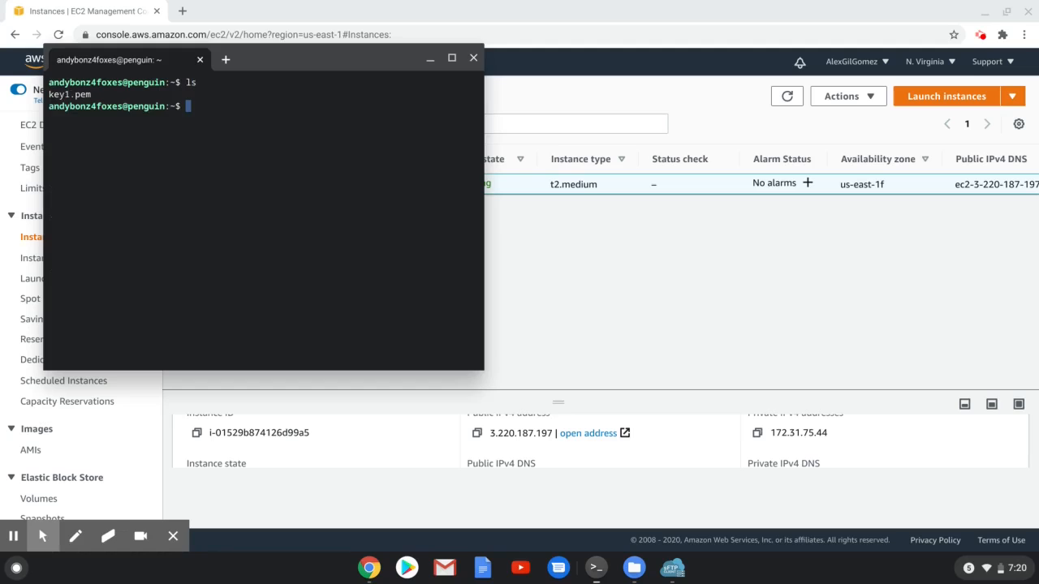
{"action": "mouse_move", "coordinate": [594, 565]}
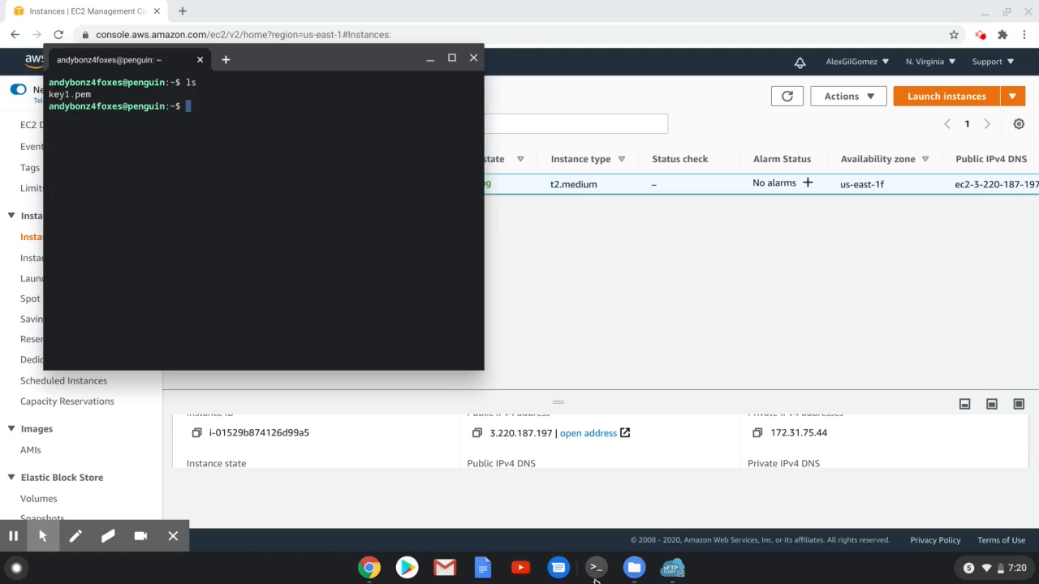
{"action": "left_click", "coordinate": [633, 568]}
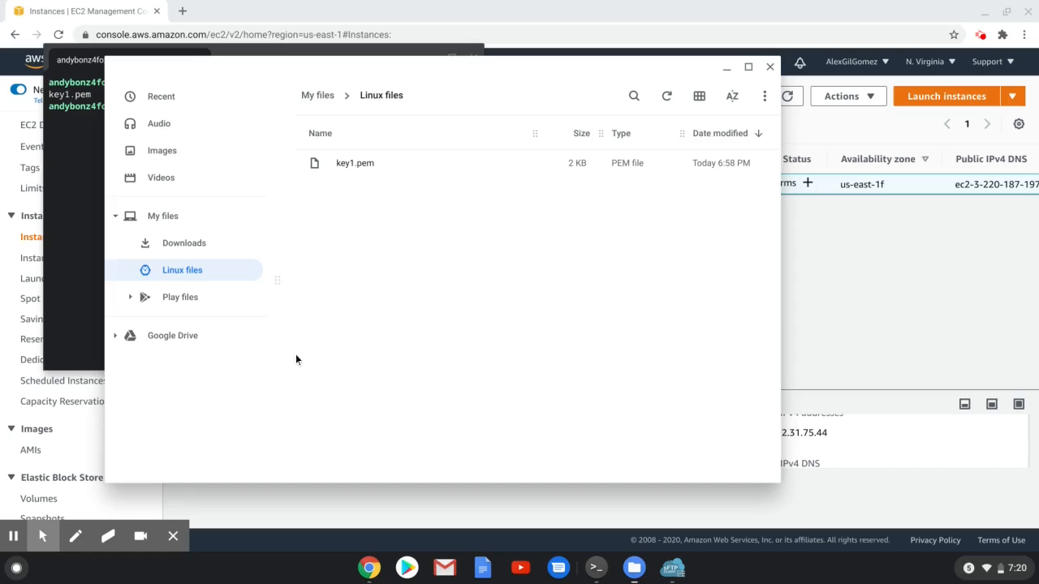
{"action": "mouse_move", "coordinate": [358, 168]}
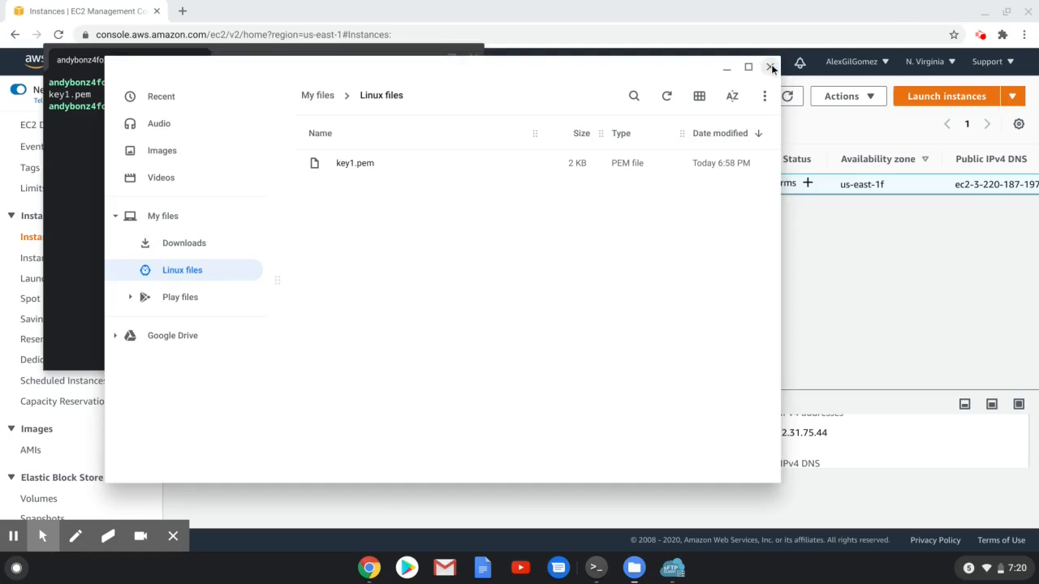
{"action": "left_click", "coordinate": [770, 66]}
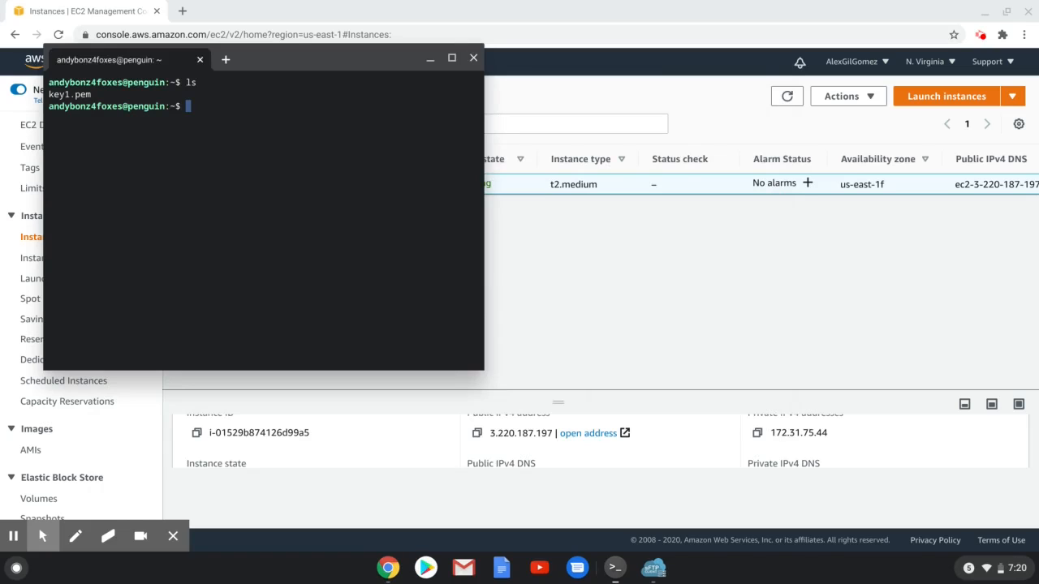
- Run chmod 400 key1.pem so the key is readable only by its owner
{"action": "type", "text": "ch"}
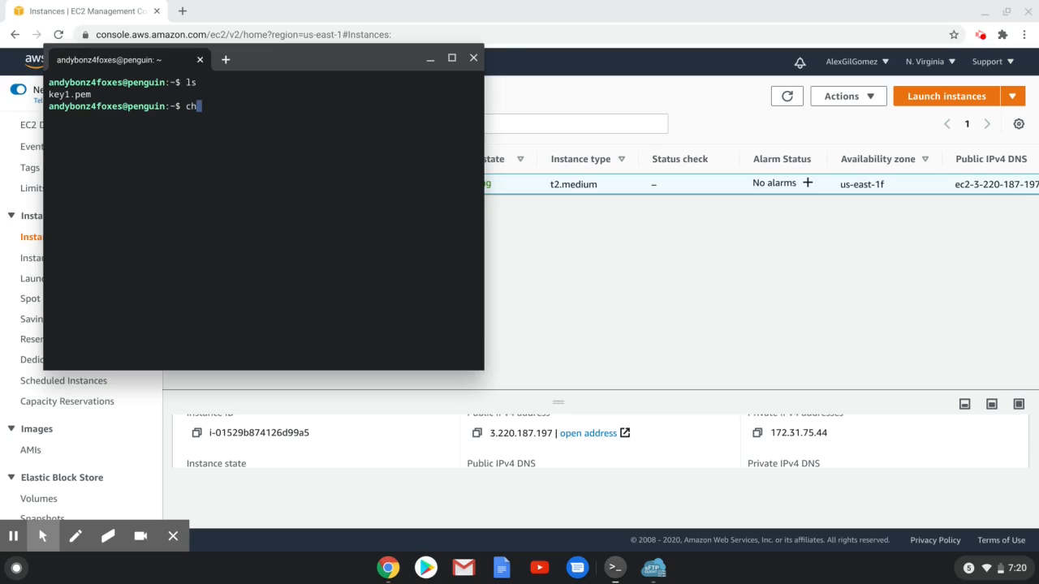
{"action": "type", "text": "mod 400"}
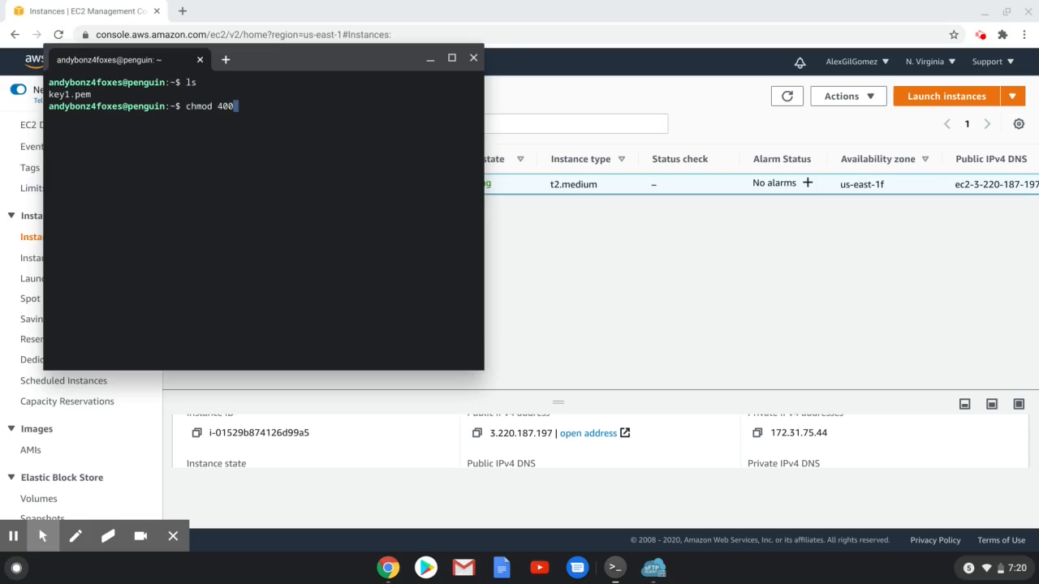
{"action": "type", "text": "key1.pem"}
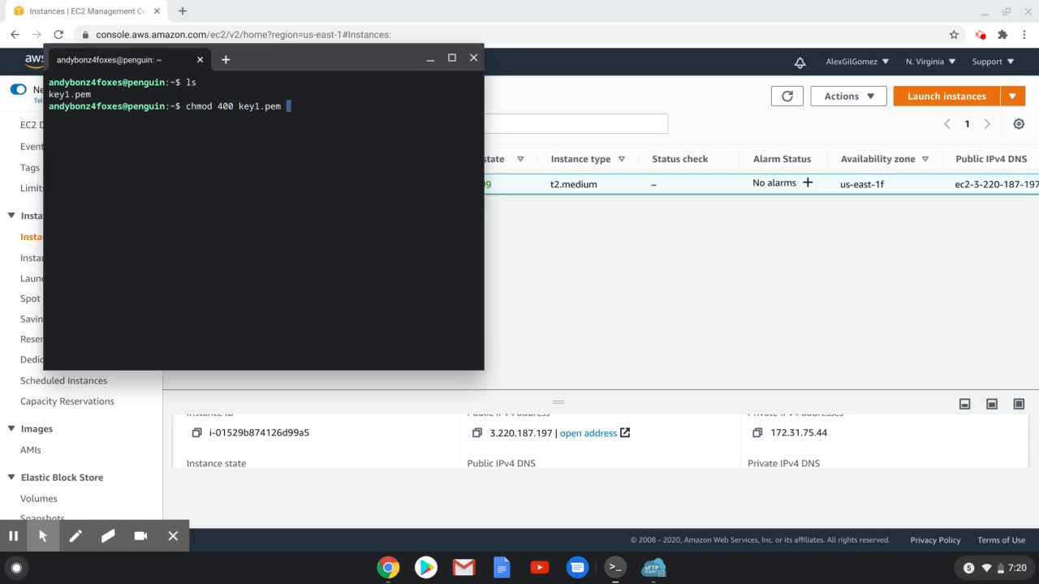
{"action": "key", "text": "Return"}
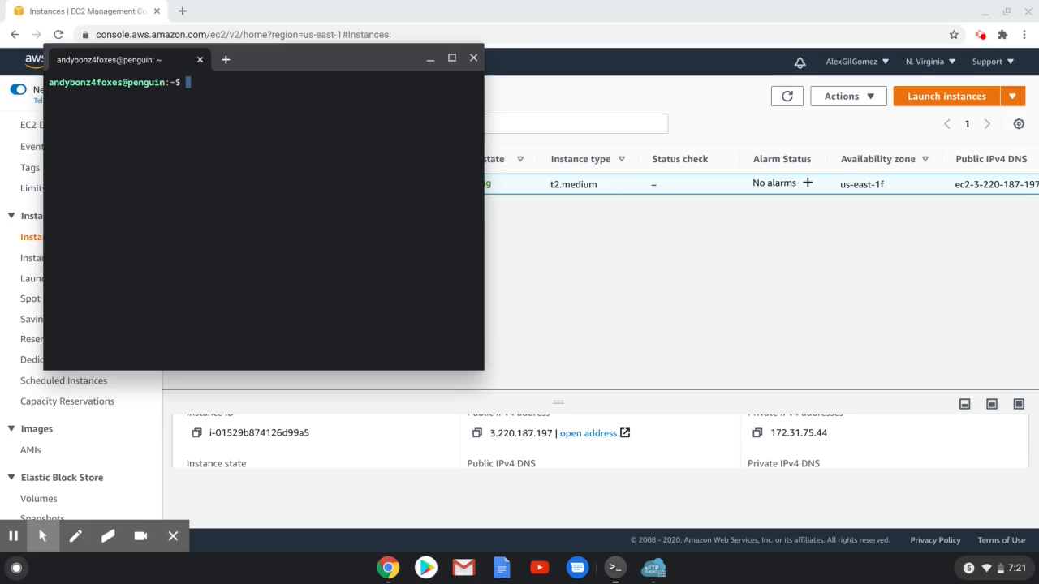
- Enter ssh -i key1.pem ec2-user@ at the prompt, leaving the host address to fill in
{"action": "type", "text": "s"}
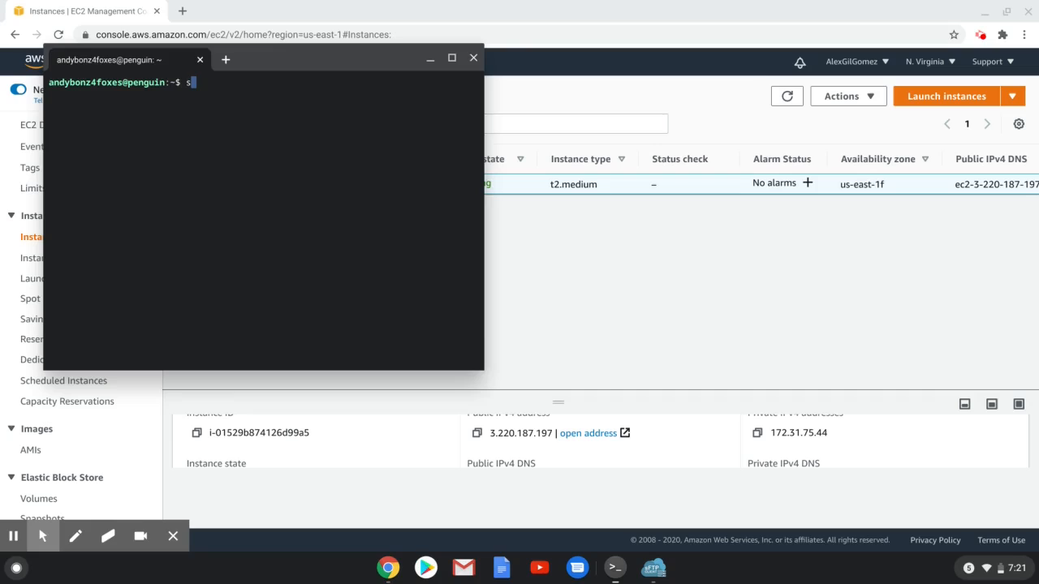
{"action": "type", "text": "sh -i"}
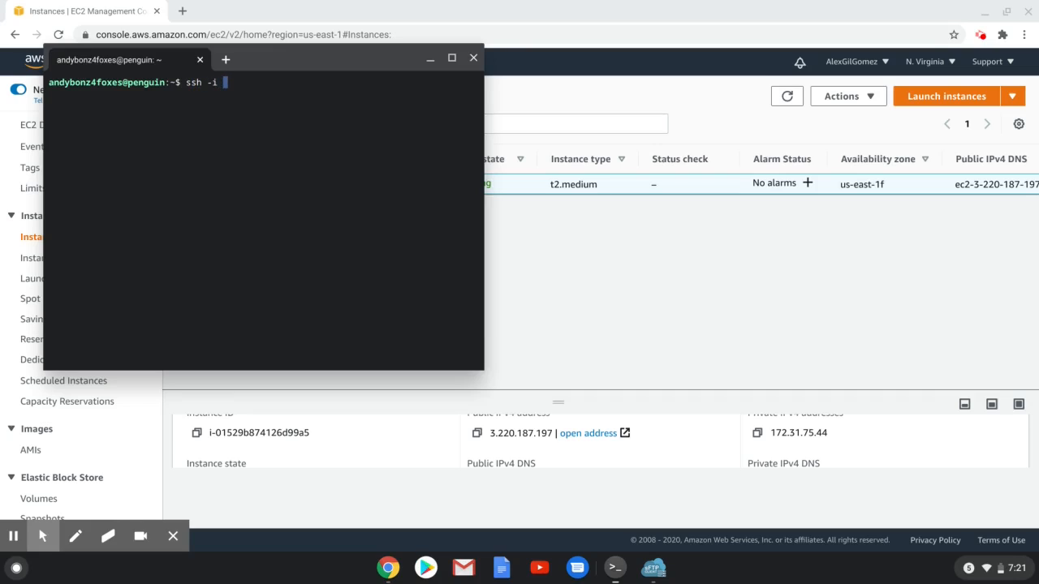
{"action": "type", "text": "ke"}
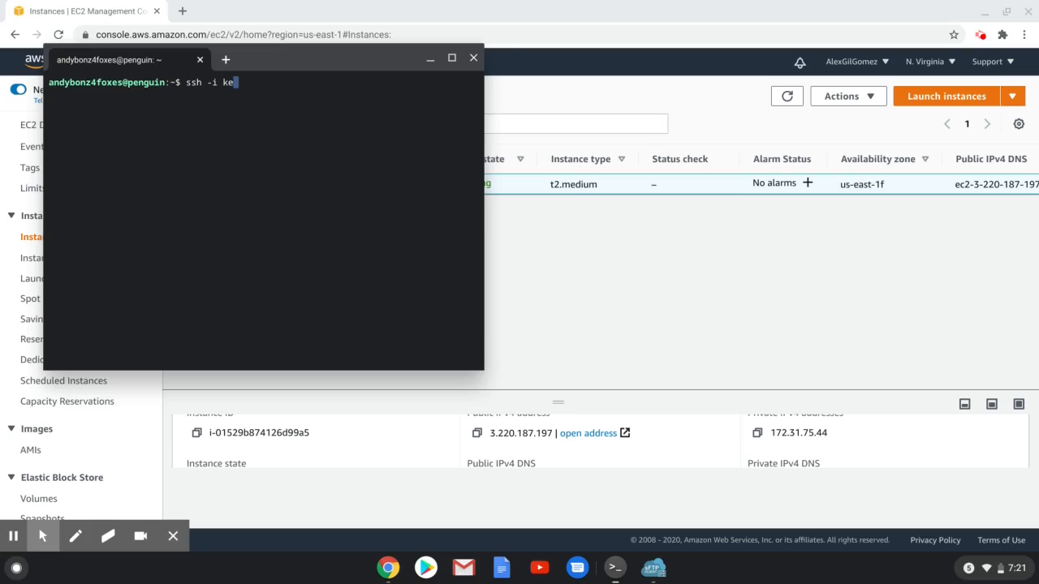
{"action": "type", "text": "y1.pem ec"}
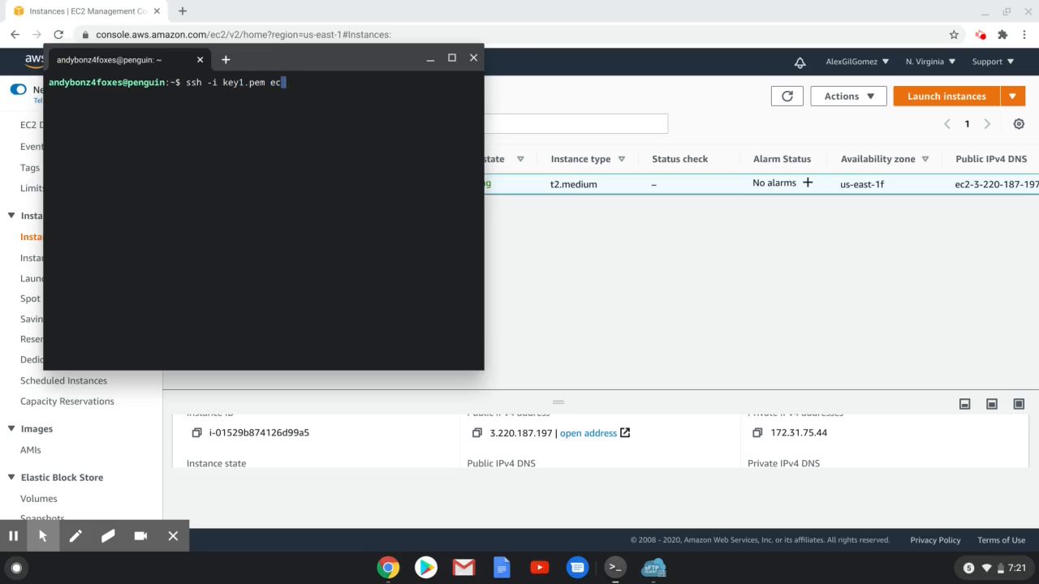
{"action": "type", "text": "2-user"}
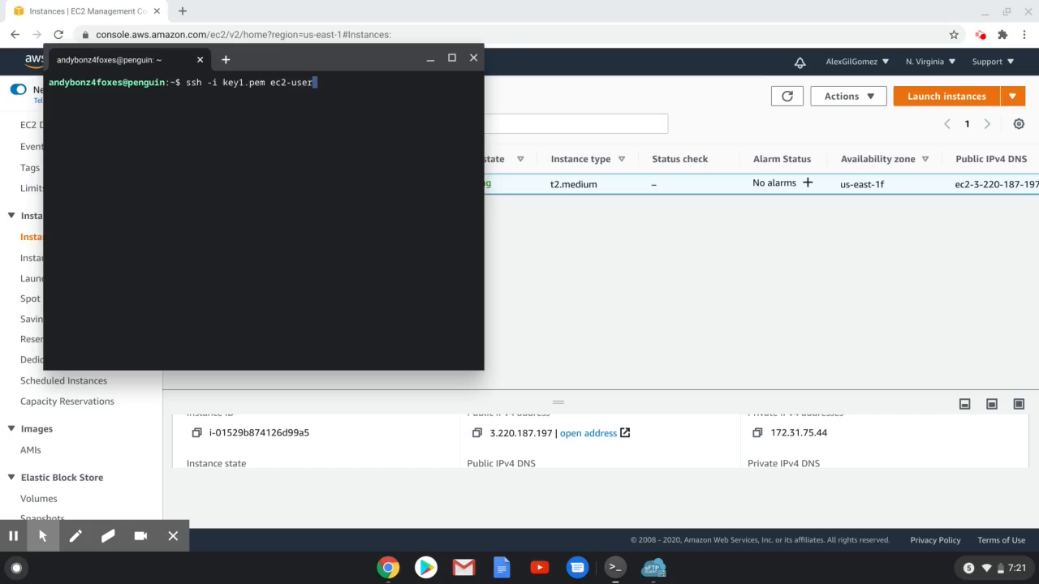
{"action": "type", "text": "@"}
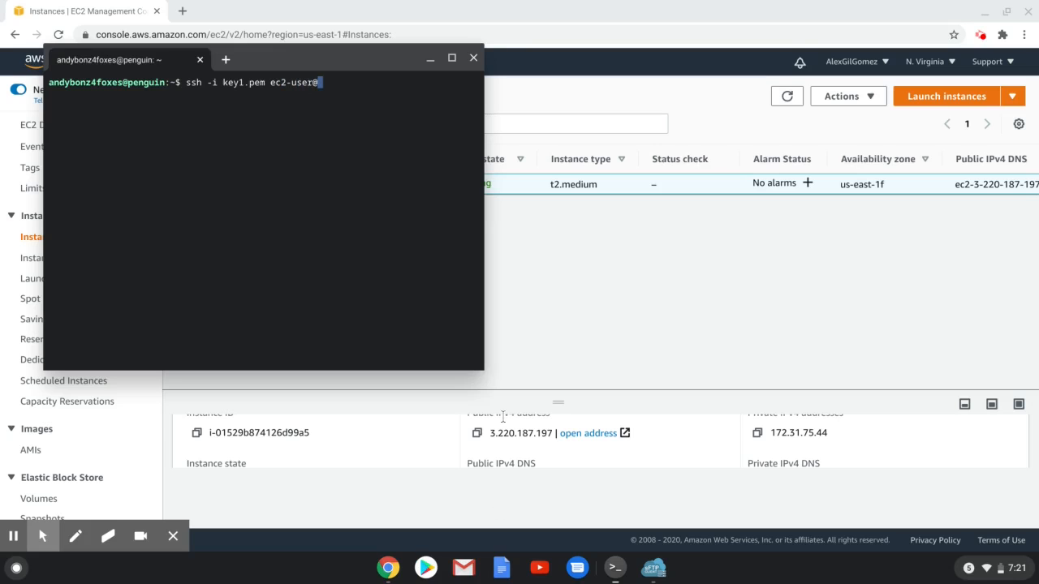
- Copy the instance's public IPv4 address 3.220.187.197 from the EC2 console
{"action": "left_click", "coordinate": [474, 59]}
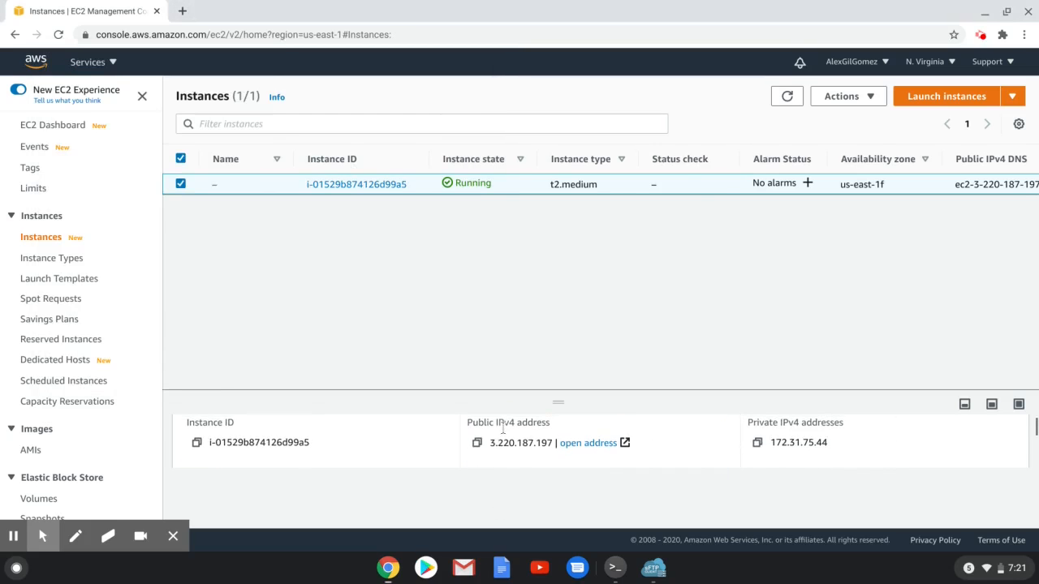
{"action": "left_click", "coordinate": [477, 442]}
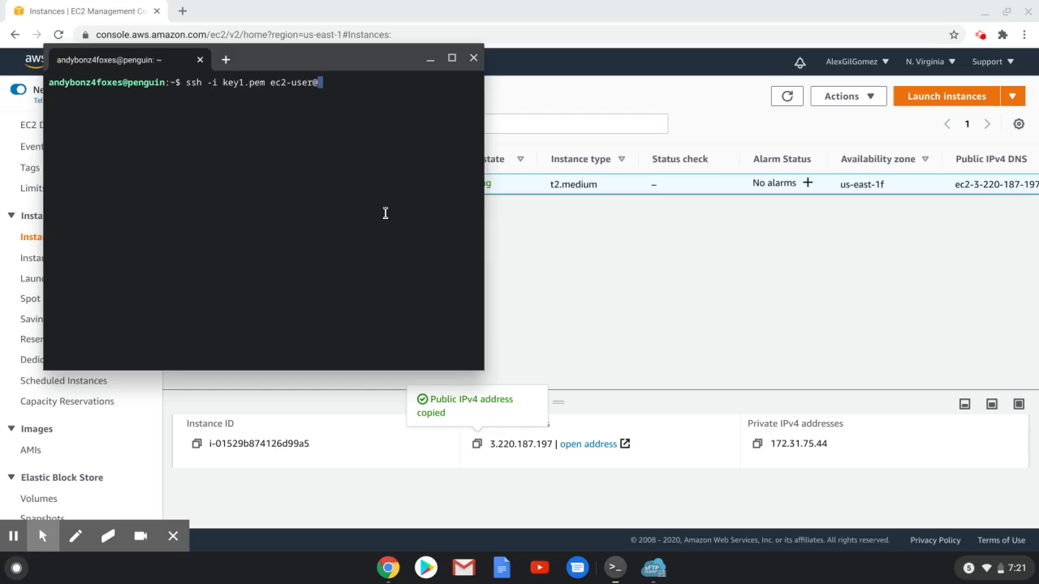
{"action": "mouse_move", "coordinate": [384, 213]}
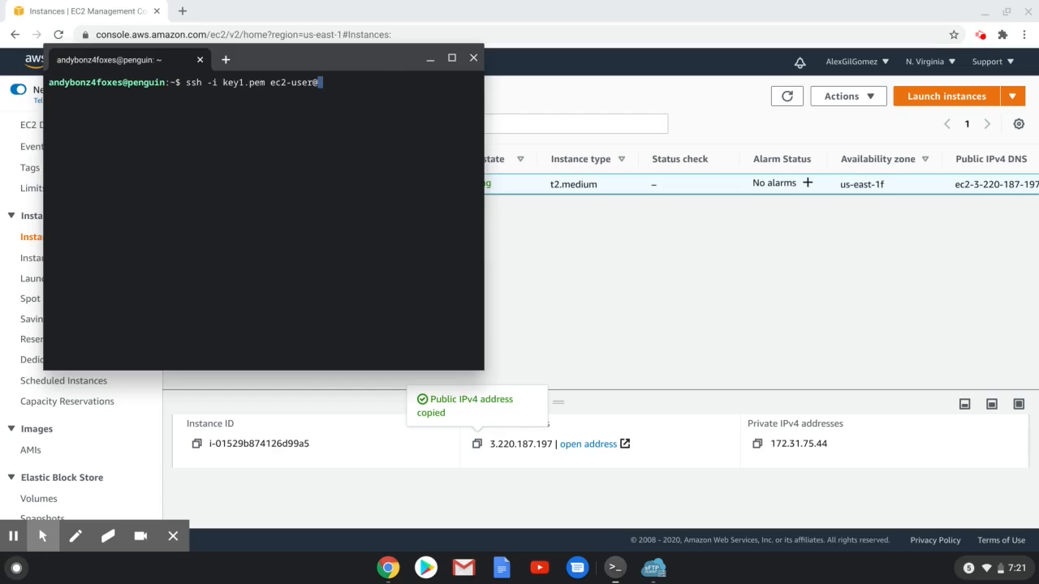
{"action": "type", "text": "3.220.187.197"}
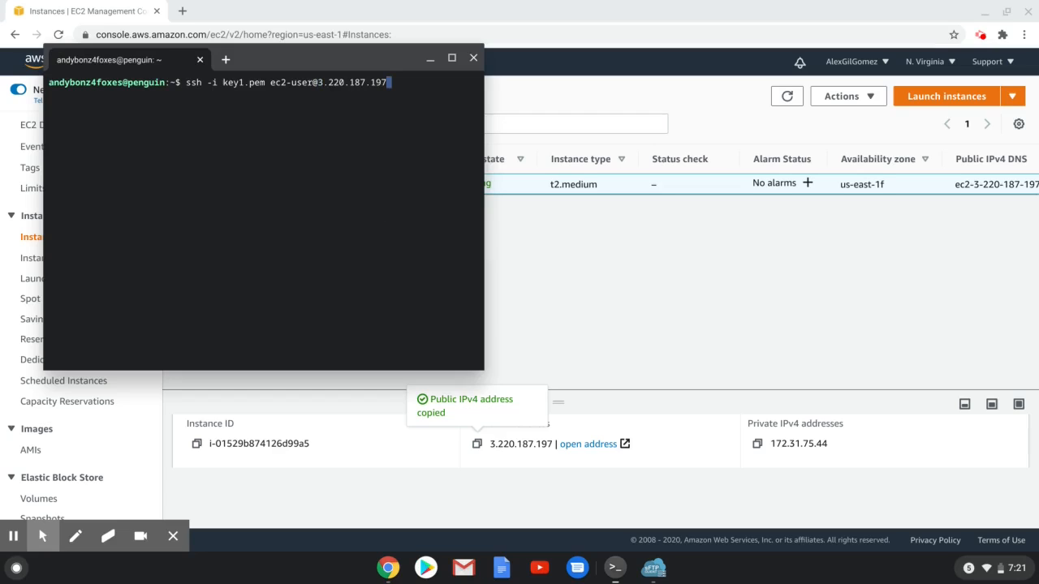
{"action": "key", "text": "Return"}
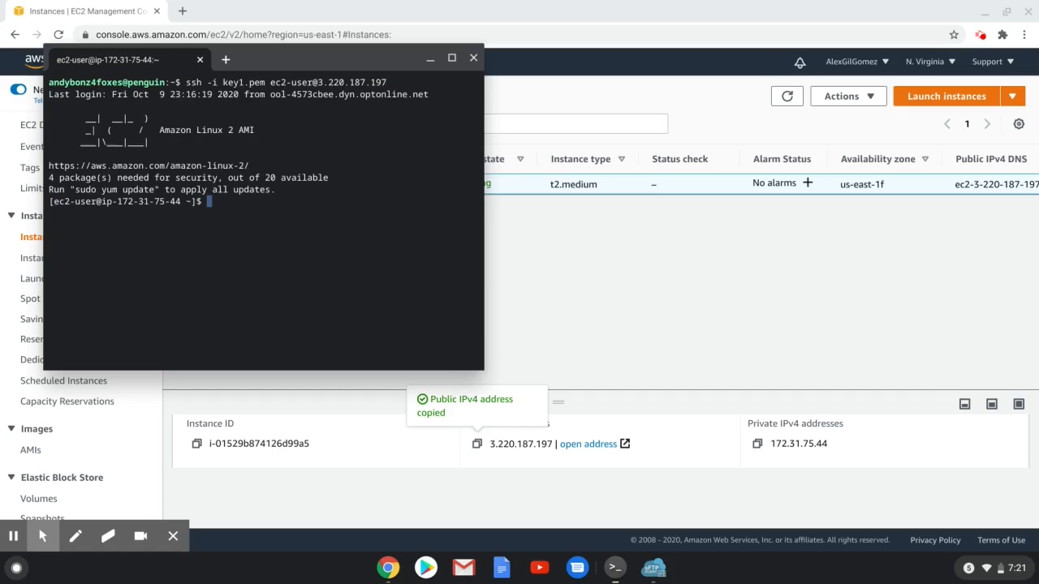
{"action": "type", "text": "la"}
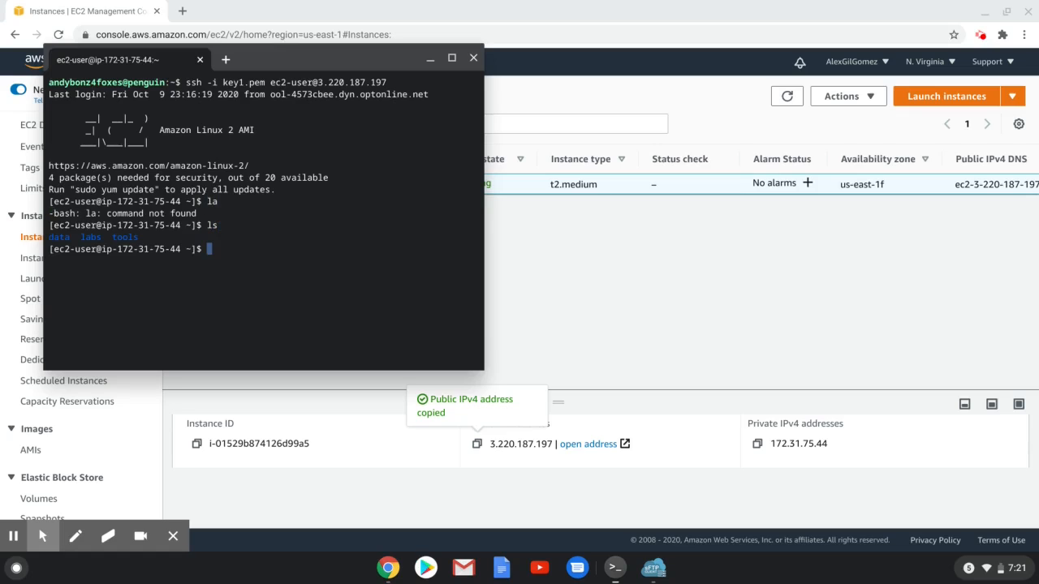
- Print the remote working directory with pwd, then log out of the session
{"action": "type", "text": "pw"}
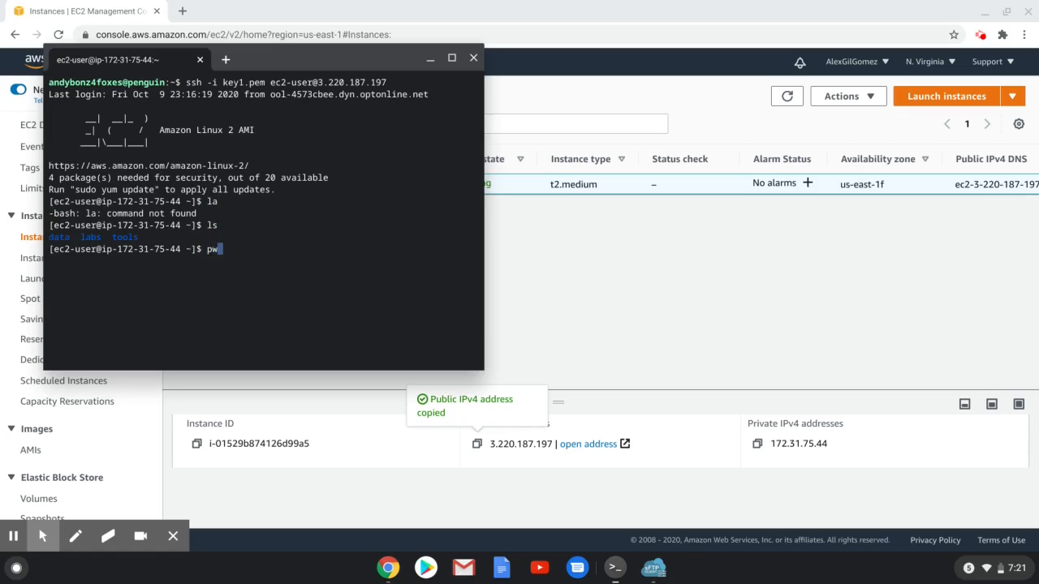
{"action": "key", "text": "Return"}
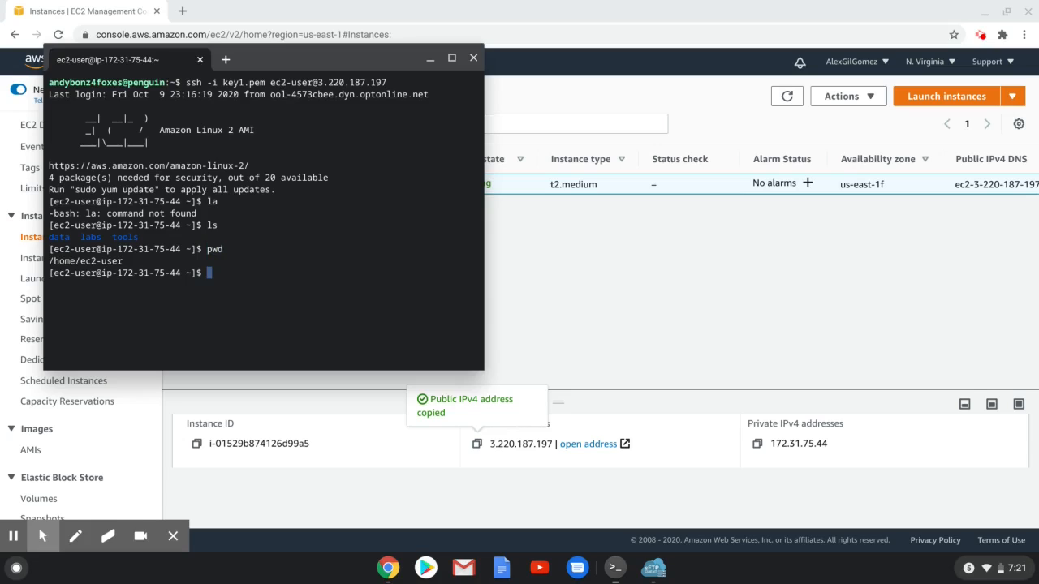
{"action": "type", "text": "logout"}
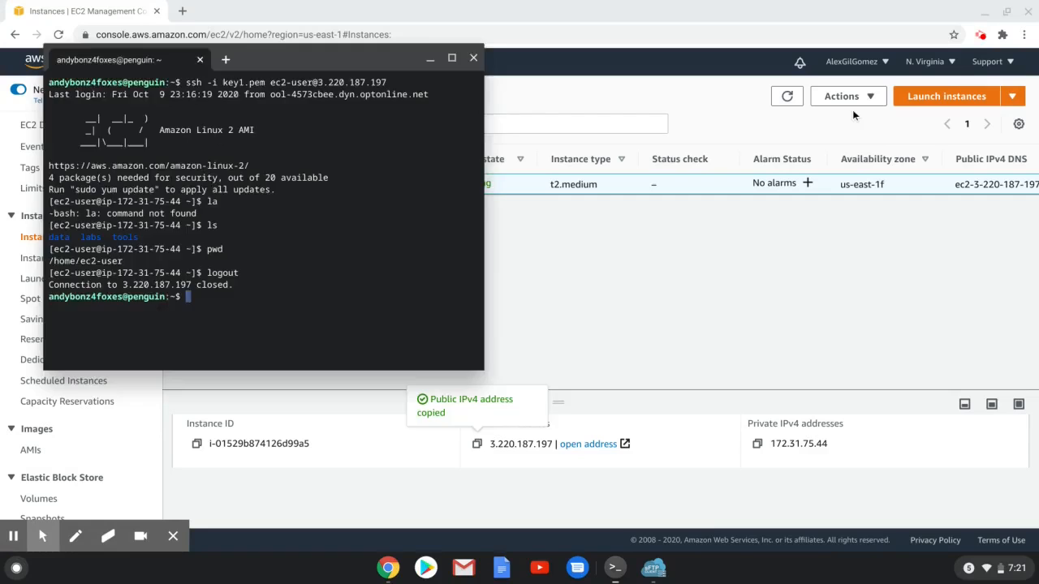
- Choose Actions > Instance state > Stop instance for i-01529b874126d99a5, bringing up the stop confirmation
{"action": "left_click", "coordinate": [841, 96]}
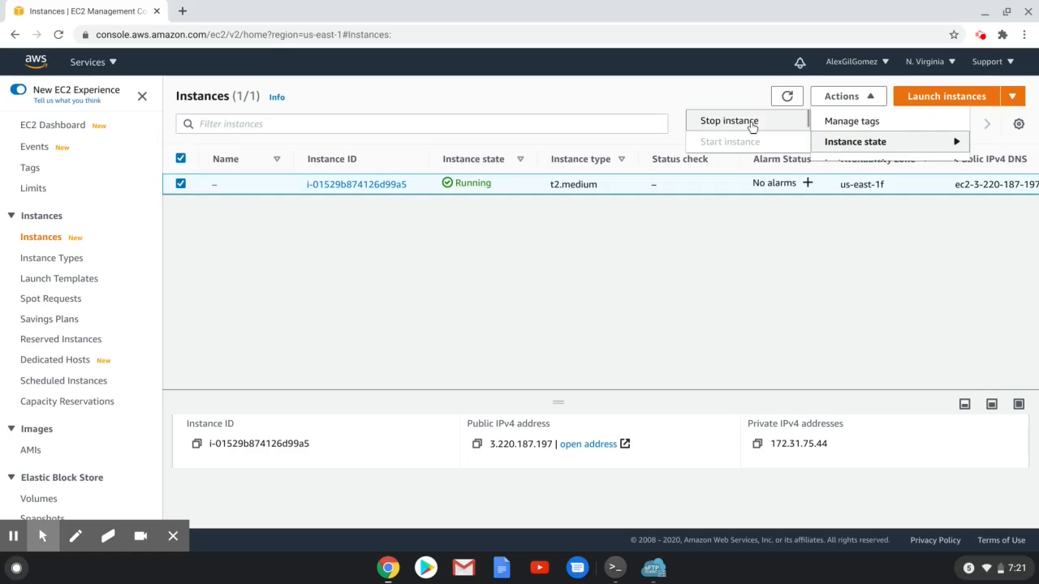
{"action": "left_click", "coordinate": [727, 120]}
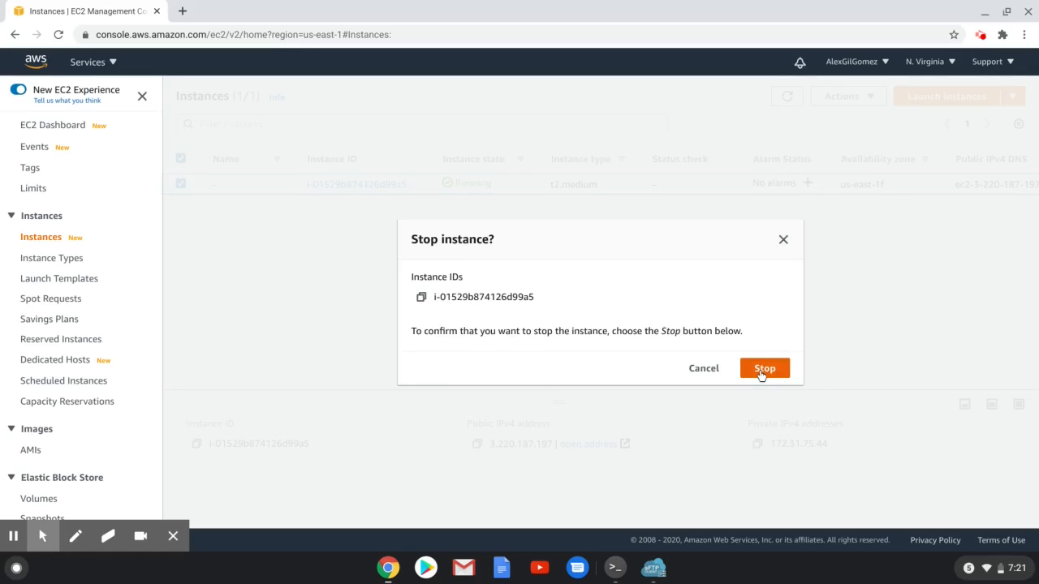